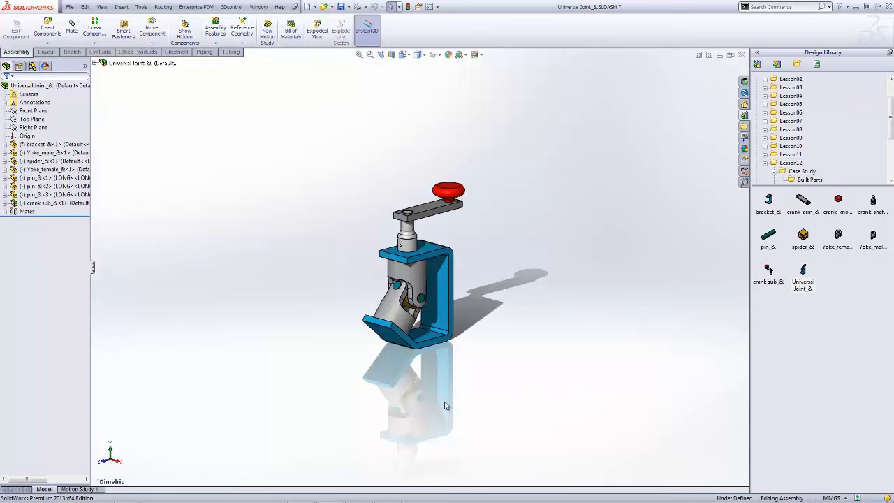
pyautogui.moveTo(338, 148)
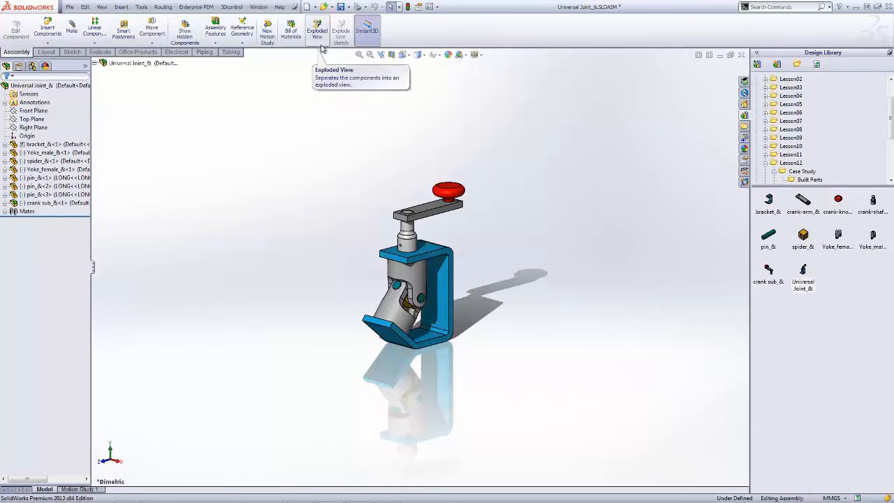
# - Launch the Exploded View command from the Assembly toolbar to begin defining explode steps
pyautogui.click(316, 30)
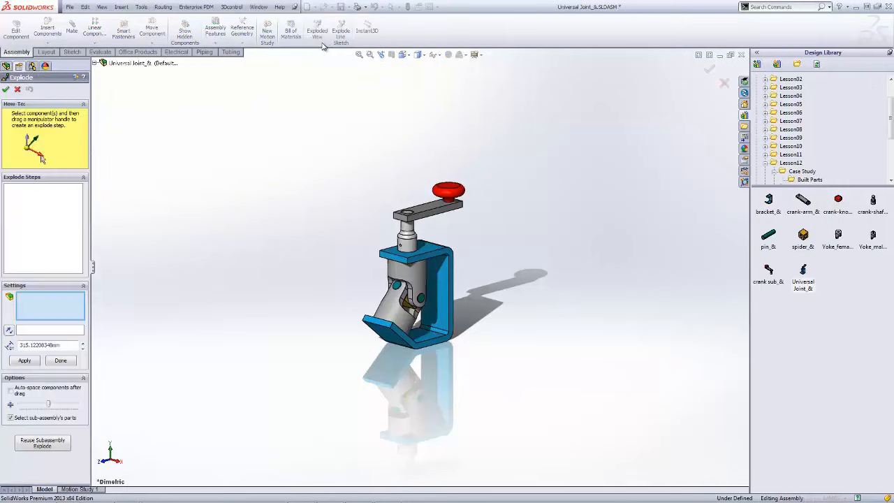
pyautogui.moveTo(304, 148)
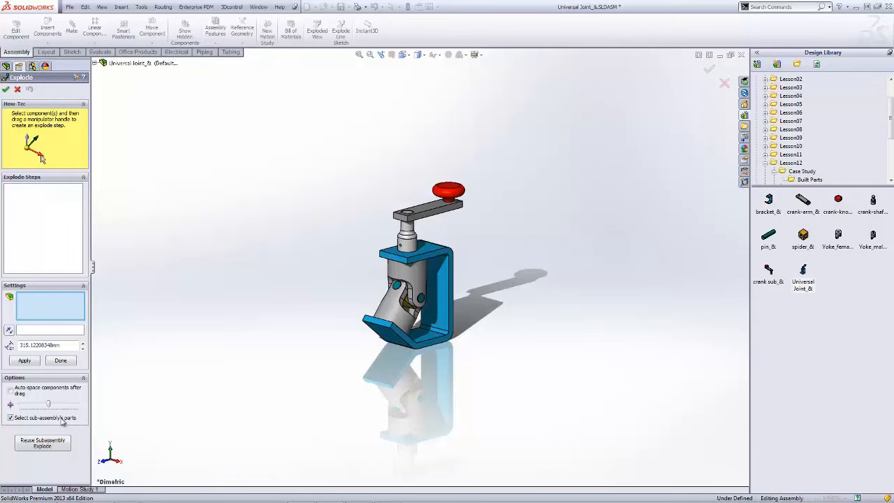
pyautogui.moveTo(63, 421)
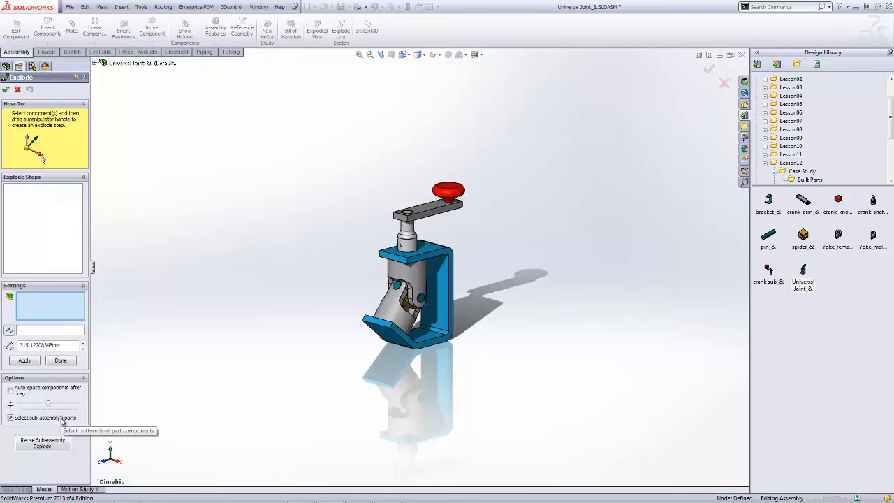
# - Lift the crank handle up off its shaft, allowing single parts of the crank subassembly to be picked
pyautogui.click(11, 417)
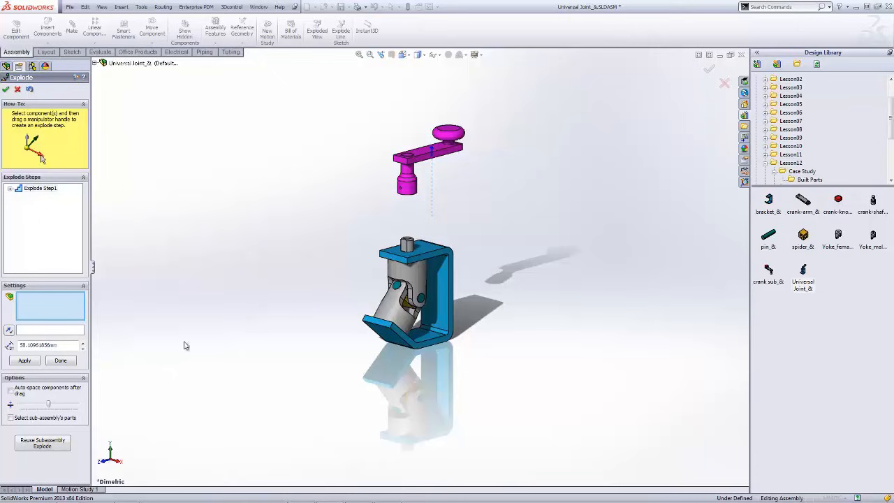
pyautogui.click(12, 418)
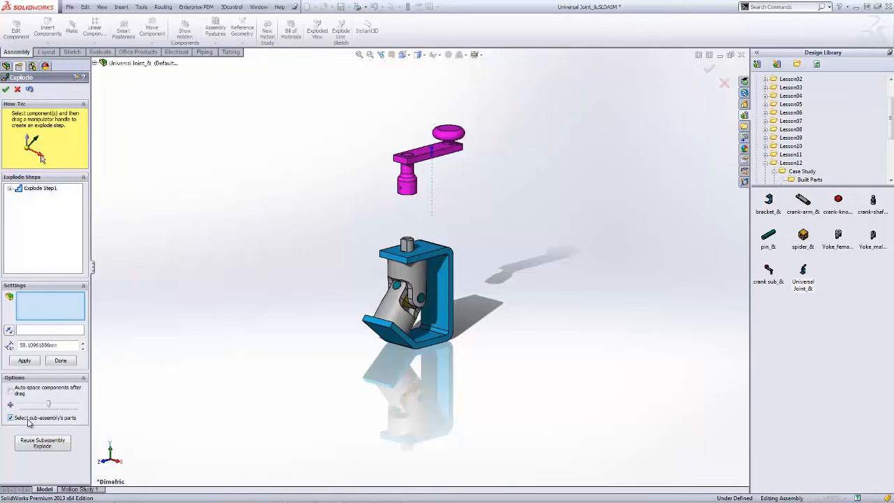
pyautogui.click(408, 180)
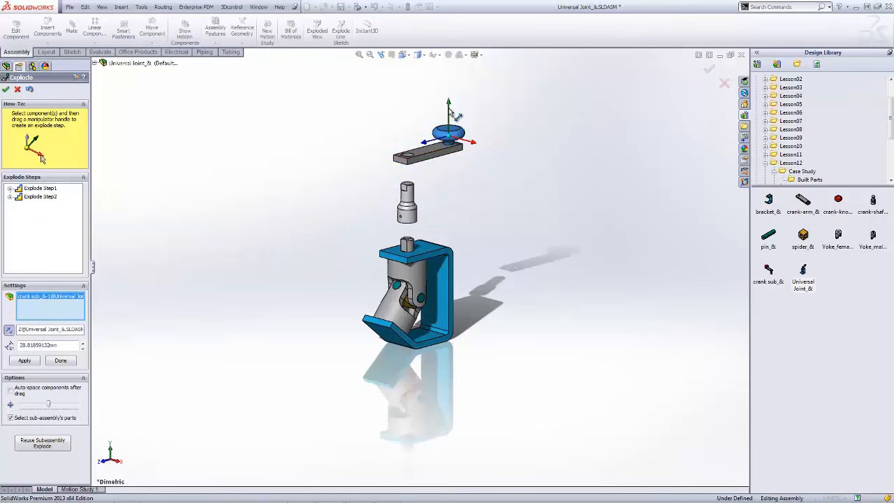
pyautogui.moveTo(447, 142); pyautogui.dragTo(450, 98)
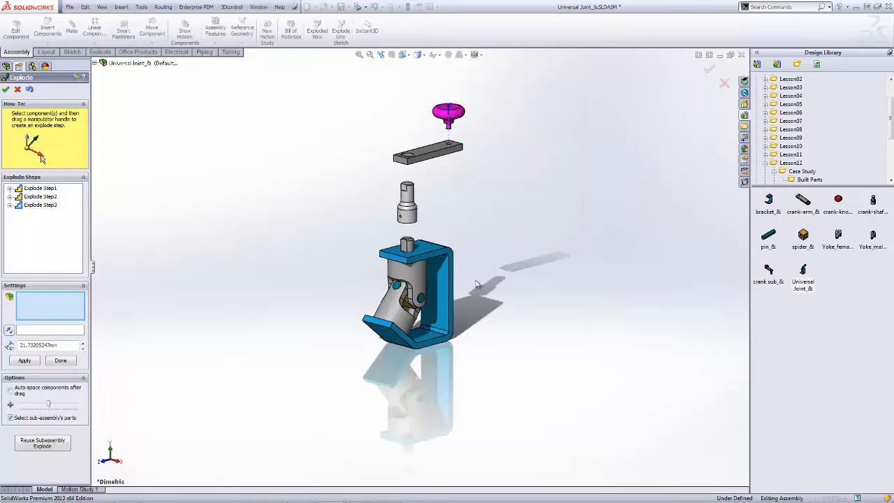
# - Pull the pins sideways out of the bracket as the next explode step
pyautogui.click(417, 300)
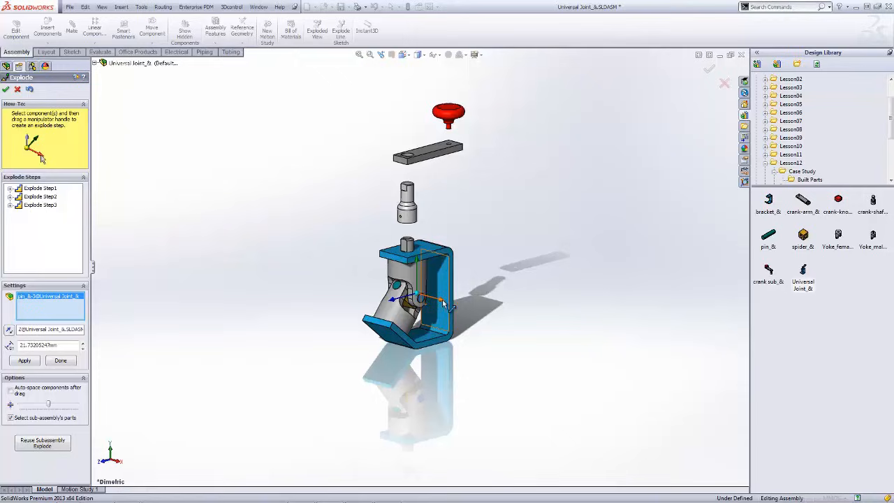
pyautogui.moveTo(419, 300); pyautogui.dragTo(496, 314)
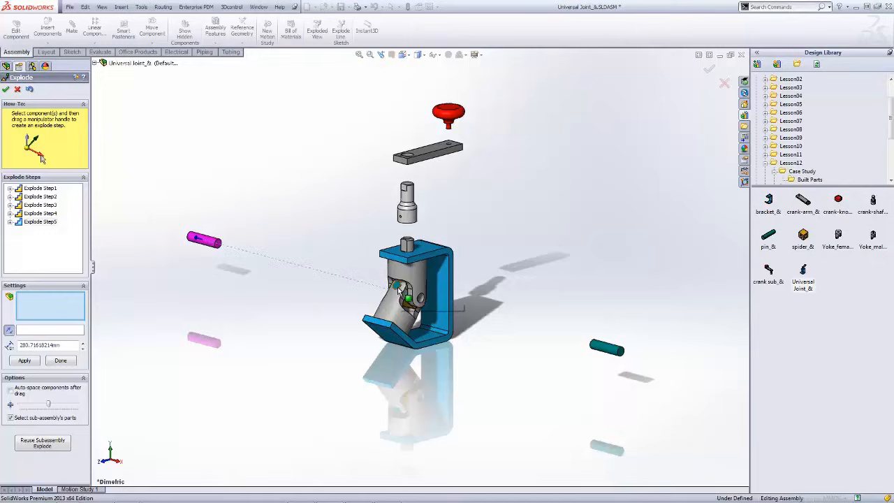
# - Slide the floating pin out along its own axis by aligning the manipulator with the part
pyautogui.click(204, 240)
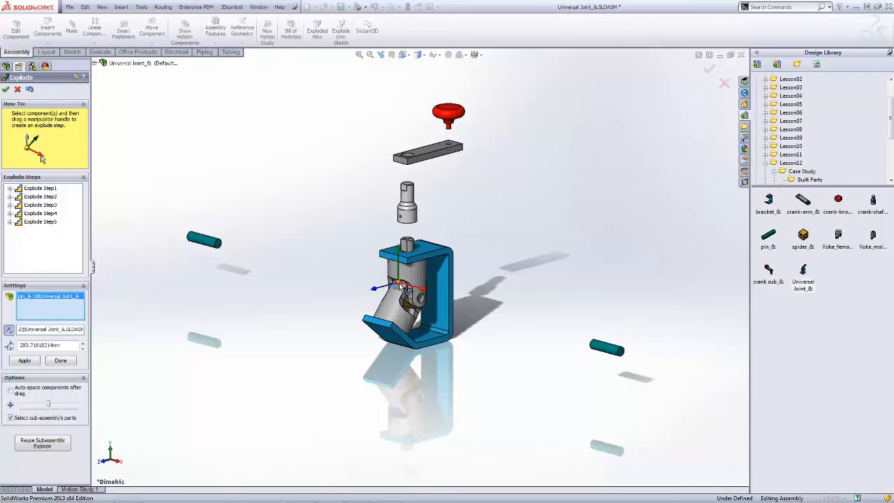
pyautogui.rightClick(398, 286)
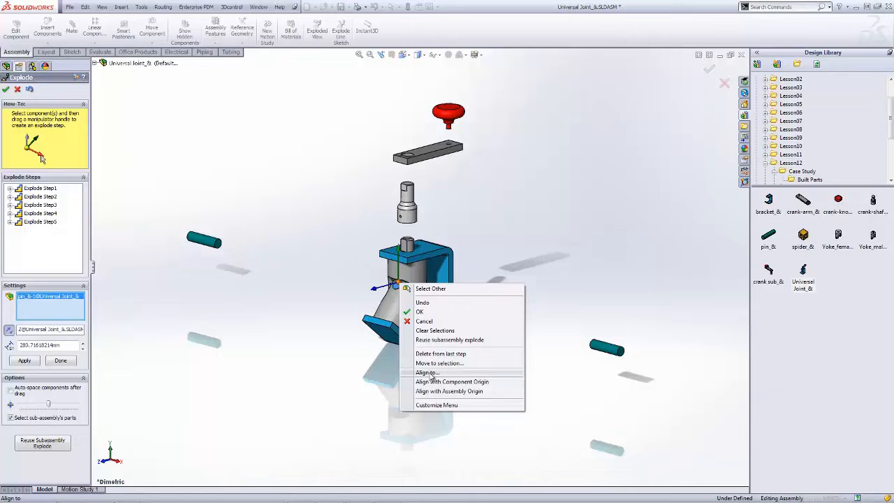
pyautogui.moveTo(441, 375)
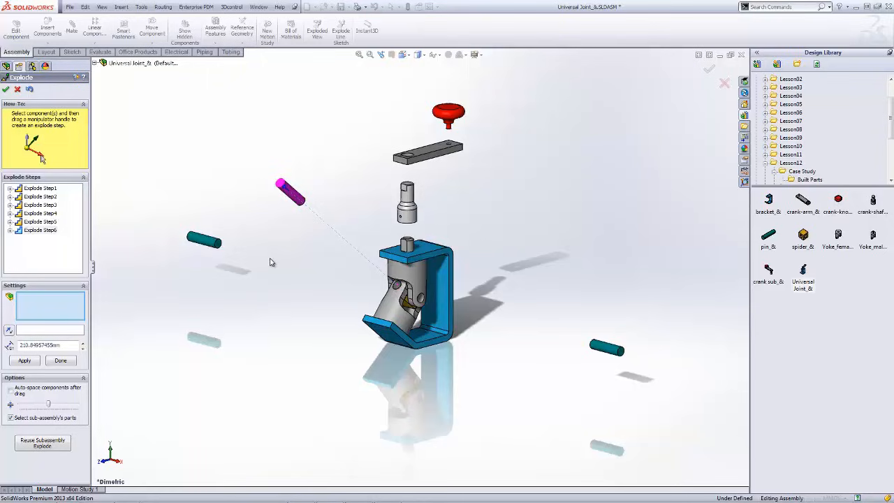
pyautogui.moveTo(383, 305)
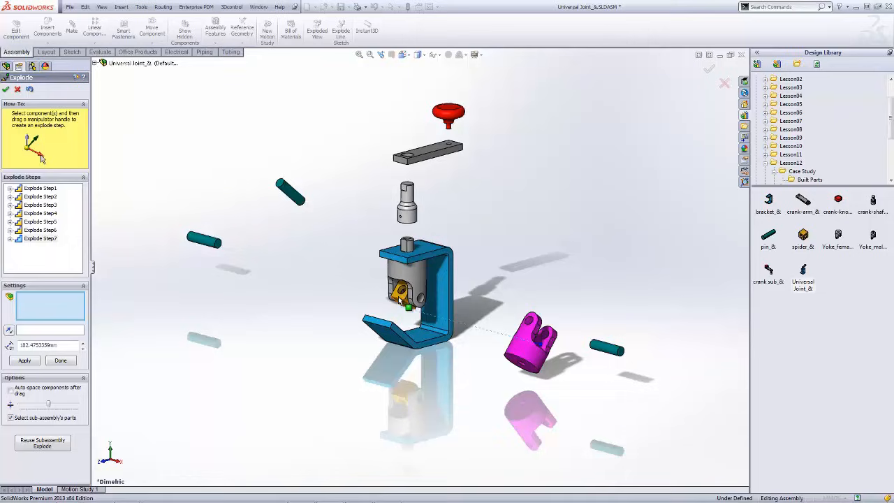
# - Set the explode direction for the spider inside the bracket the same way
pyautogui.click(531, 342)
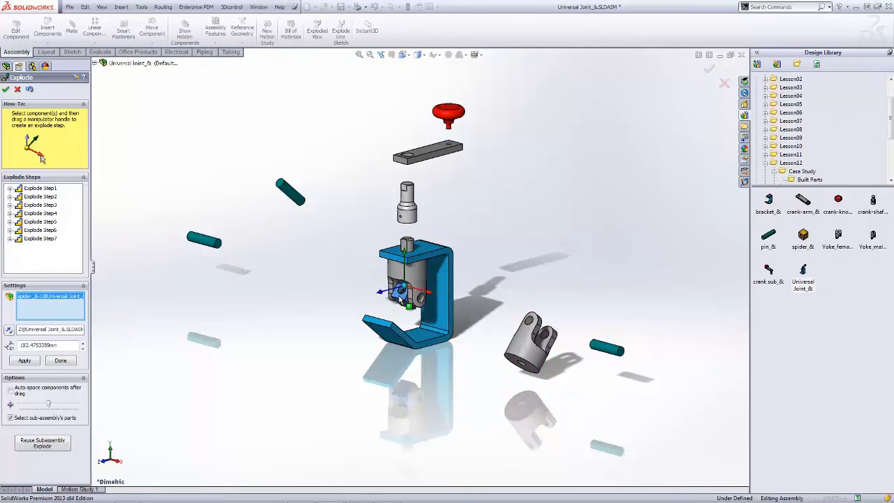
pyautogui.rightClick(405, 289)
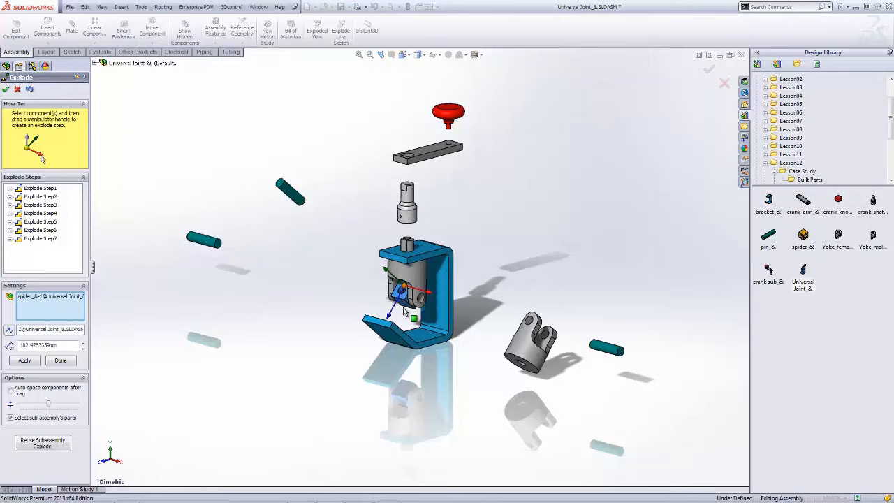
# - Pull the spider block out of the bracket to the left
pyautogui.moveTo(412, 318); pyautogui.dragTo(391, 356)
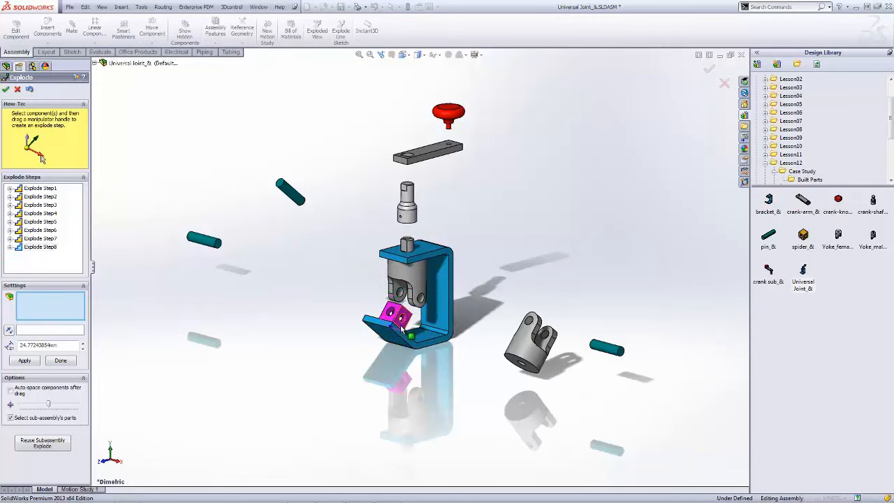
pyautogui.click(398, 314)
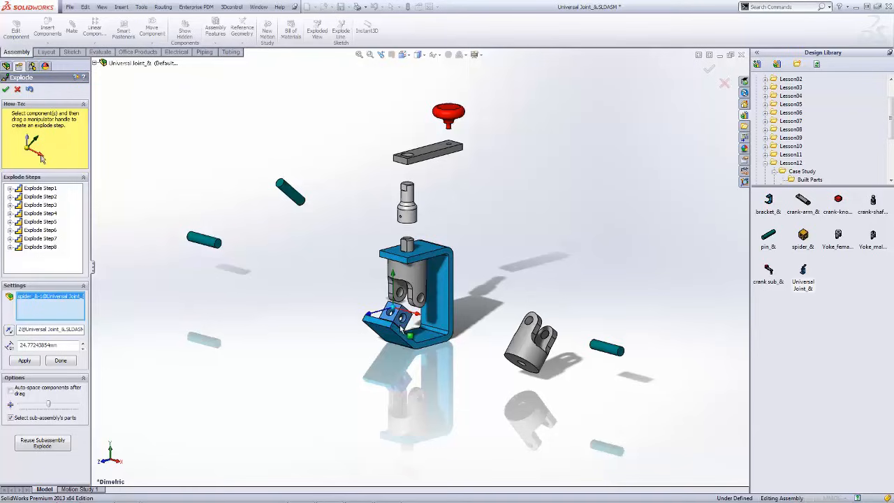
pyautogui.moveTo(408, 300); pyautogui.dragTo(310, 289)
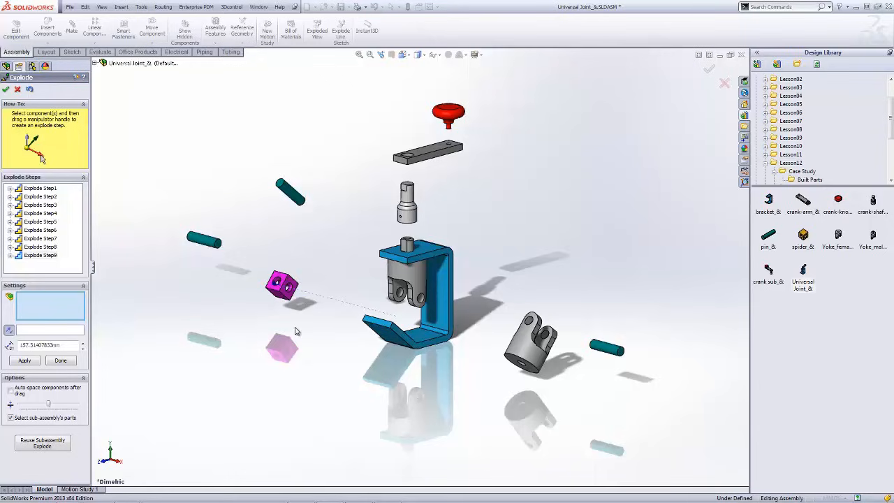
# - Pull the second yoke out of the bracket to the left and review the earlier explode steps
pyautogui.click(408, 277)
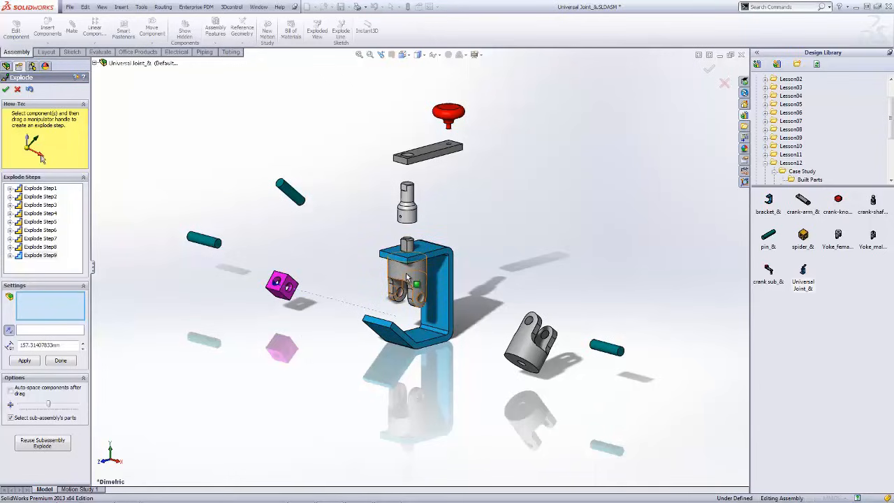
pyautogui.moveTo(408, 278)
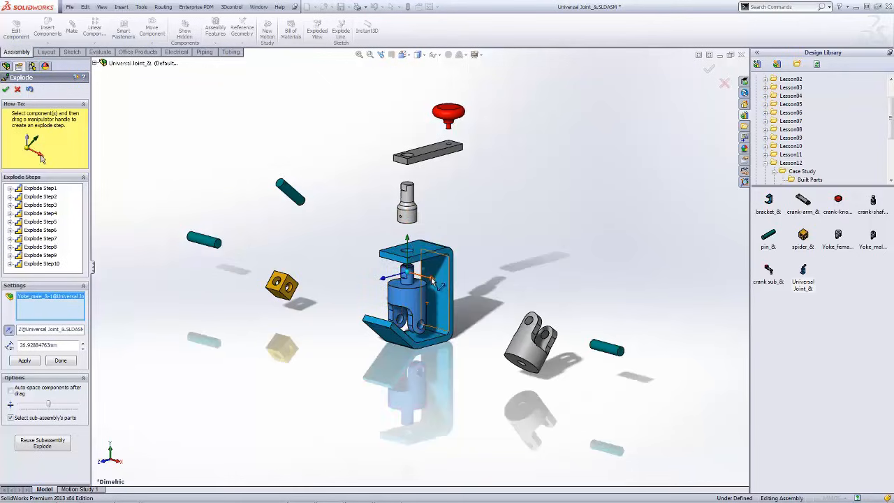
pyautogui.moveTo(433, 279); pyautogui.dragTo(349, 265)
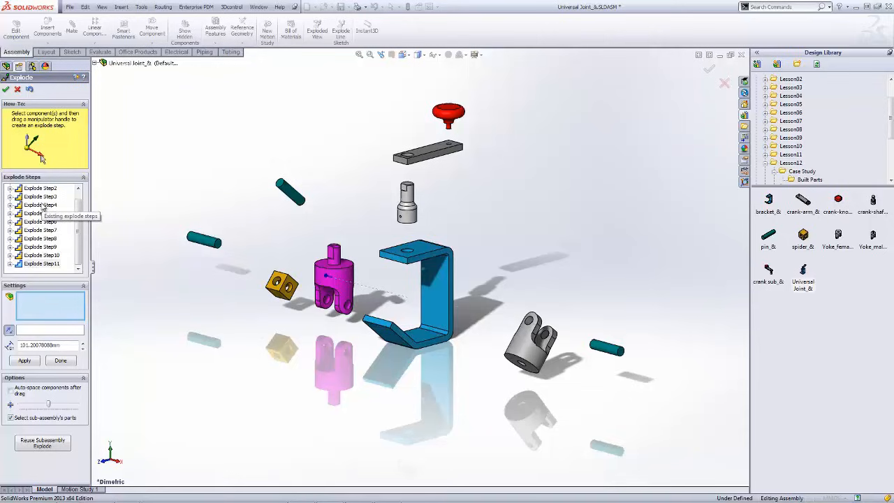
pyautogui.click(40, 204)
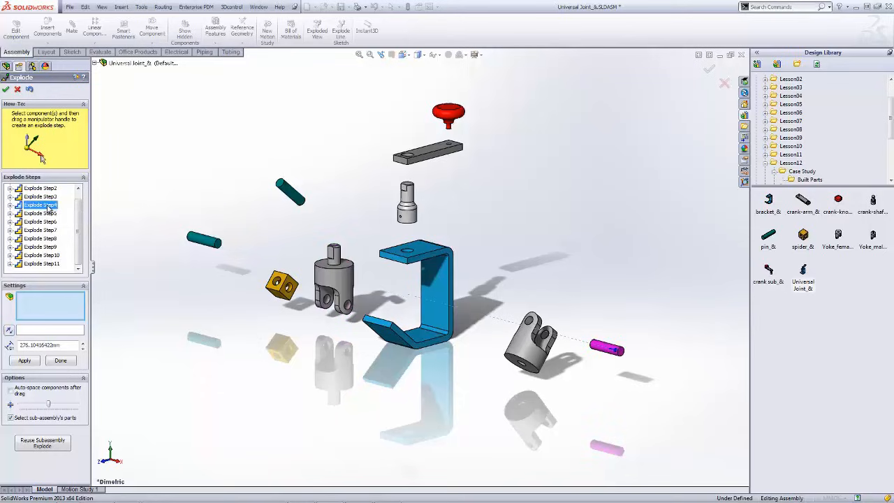
pyautogui.click(606, 346)
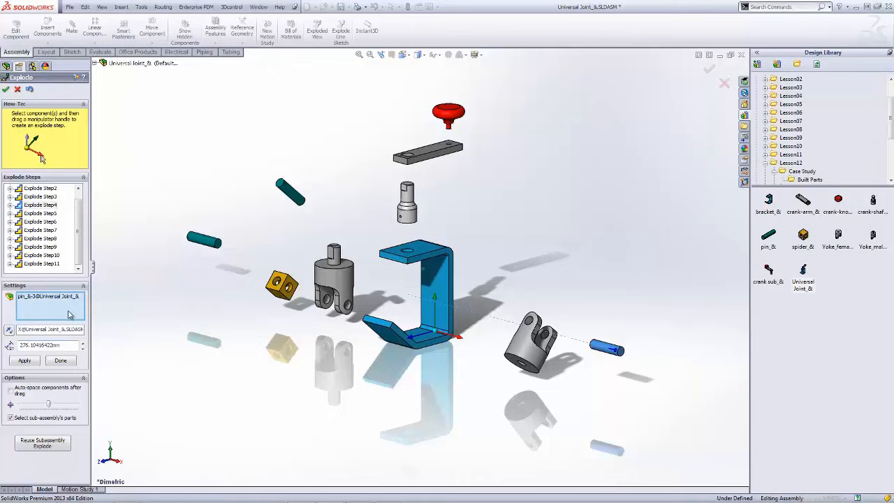
pyautogui.moveTo(68, 314)
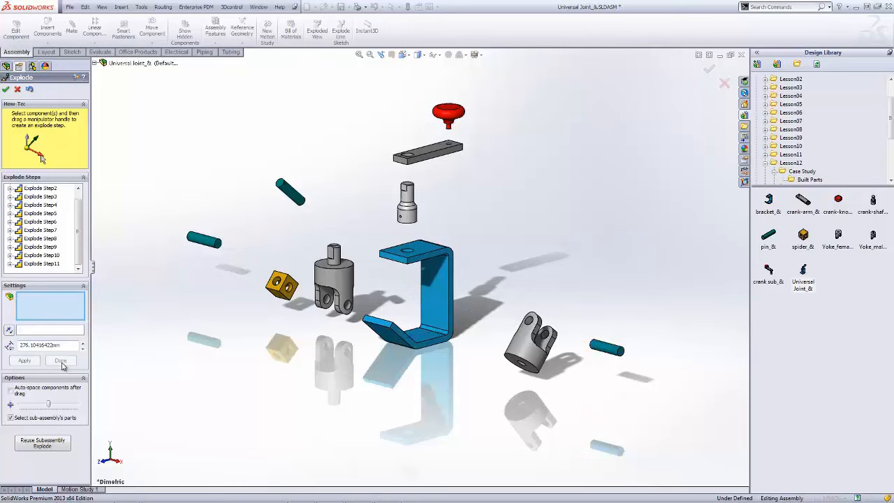
# - Confirm the exploded view and expand the Default configuration in the ConfigurationManager
pyautogui.click(60, 361)
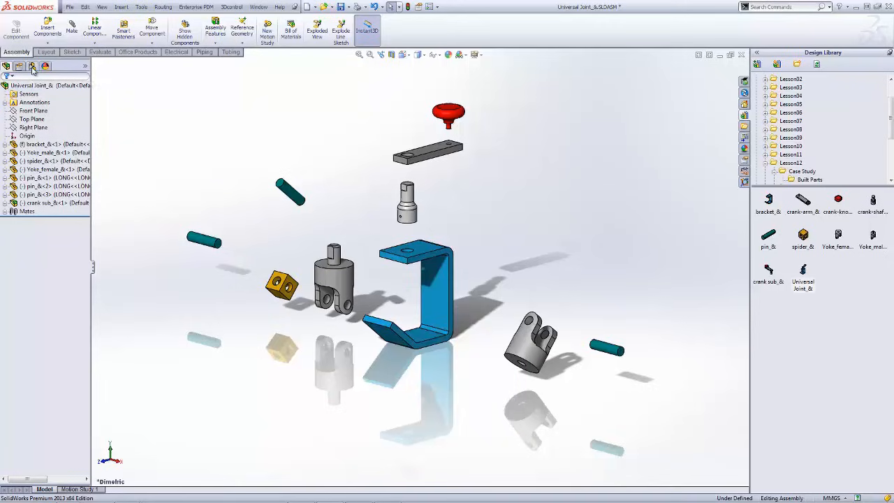
pyautogui.moveTo(31, 66)
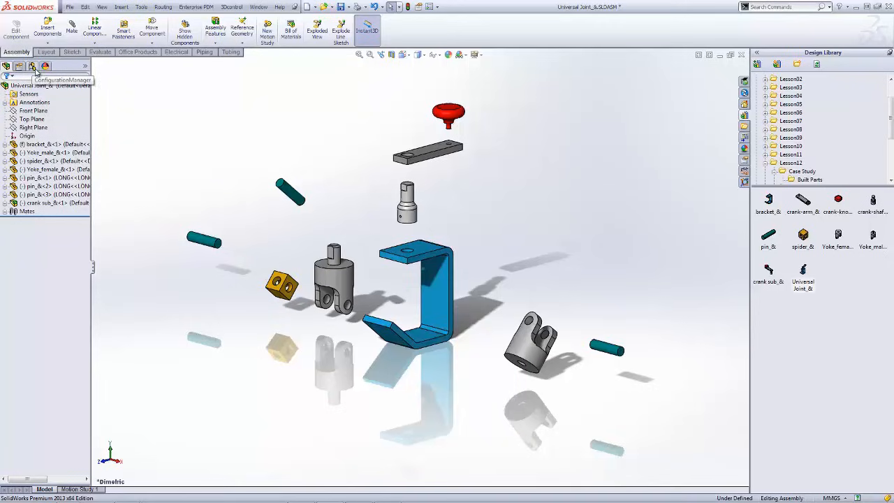
pyautogui.click(32, 66)
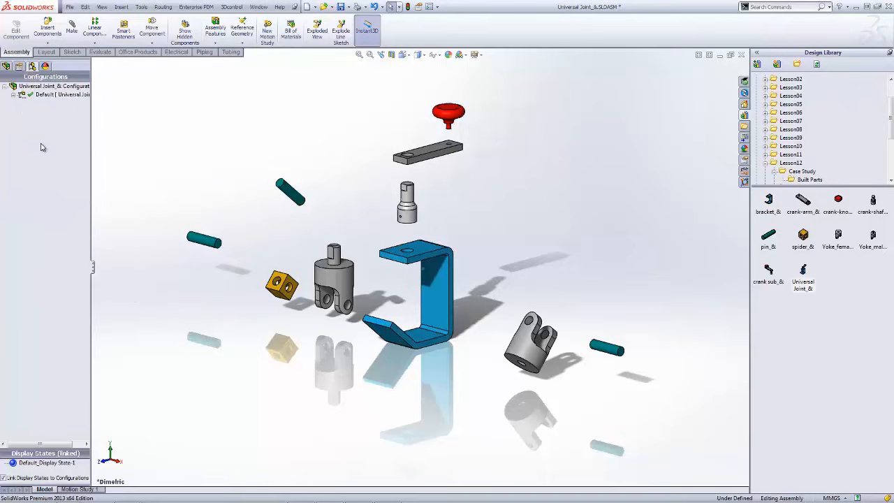
pyautogui.moveTo(12, 100)
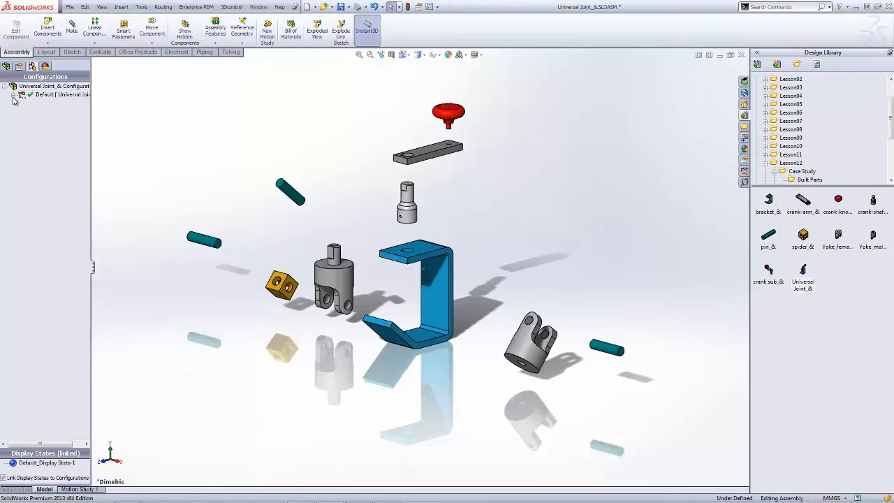
pyautogui.click(13, 95)
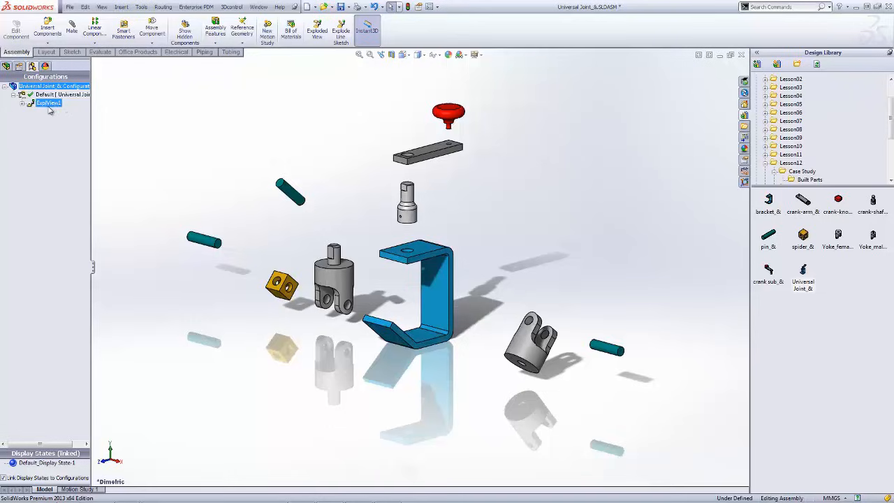
# - Collapse and re-explode ExplView1 to verify it toggles, then bring up its options
pyautogui.doubleClick(48, 103)
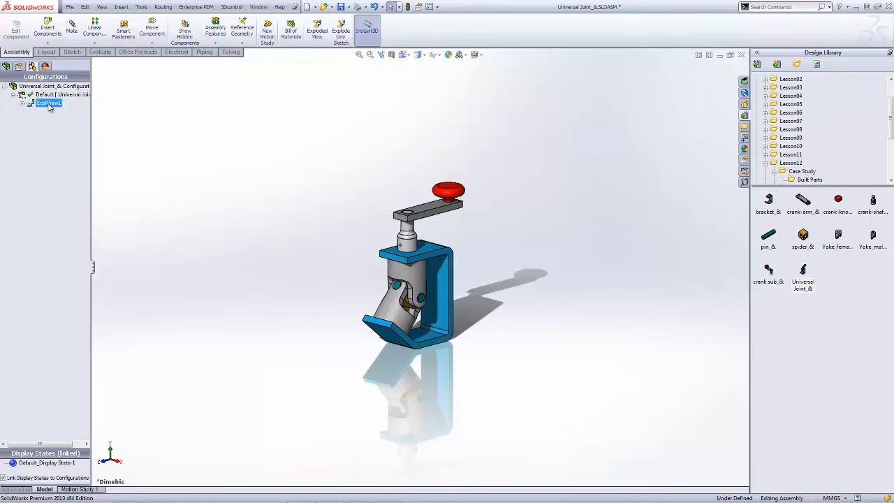
pyautogui.moveTo(44, 104)
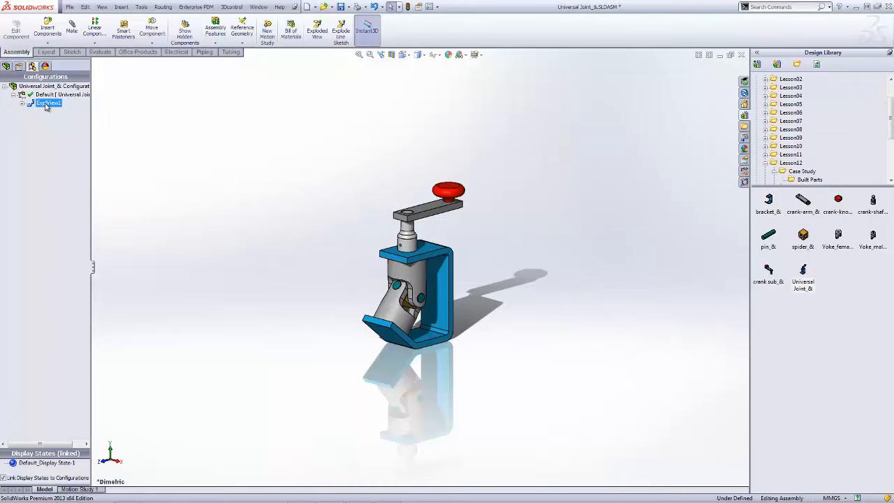
pyautogui.doubleClick(49, 104)
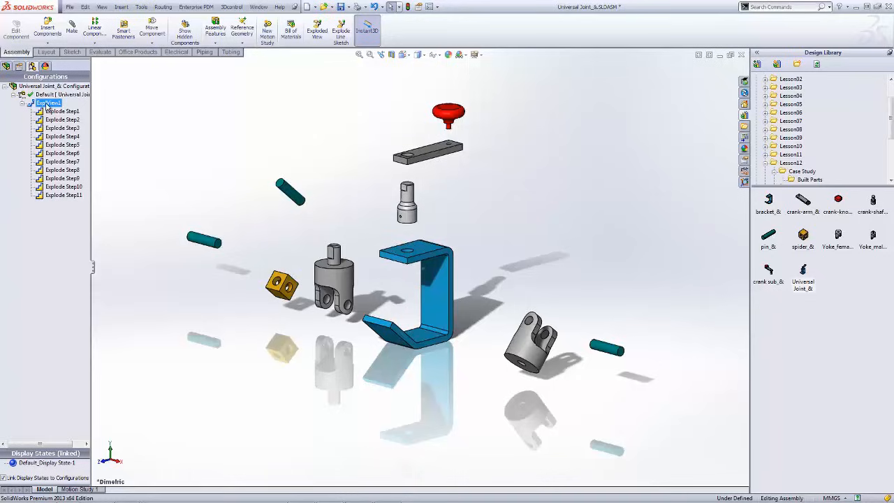
pyautogui.rightClick(48, 103)
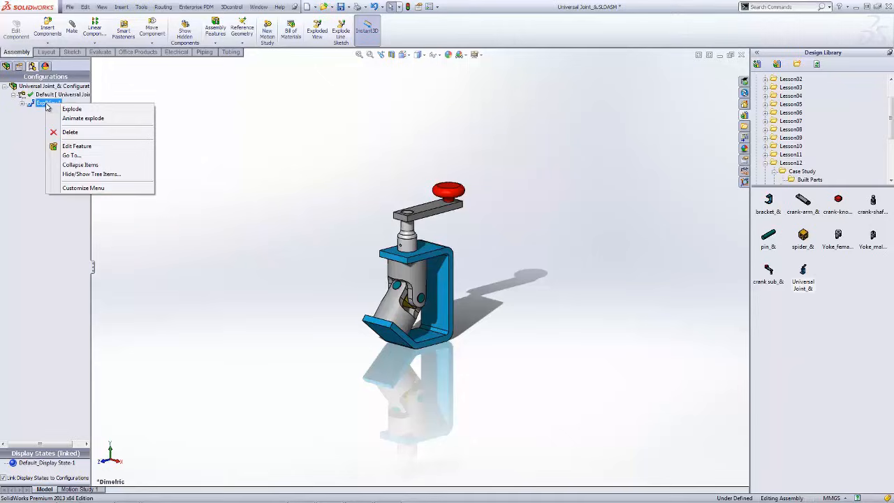
pyautogui.moveTo(119, 118)
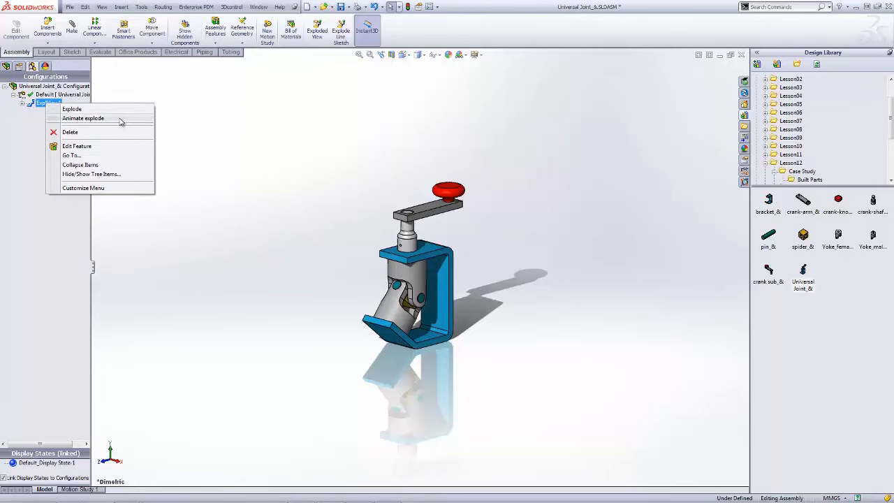
# - Animate the explode and collapse, playing it normally then with loop and reciprocate modes
pyautogui.click(82, 117)
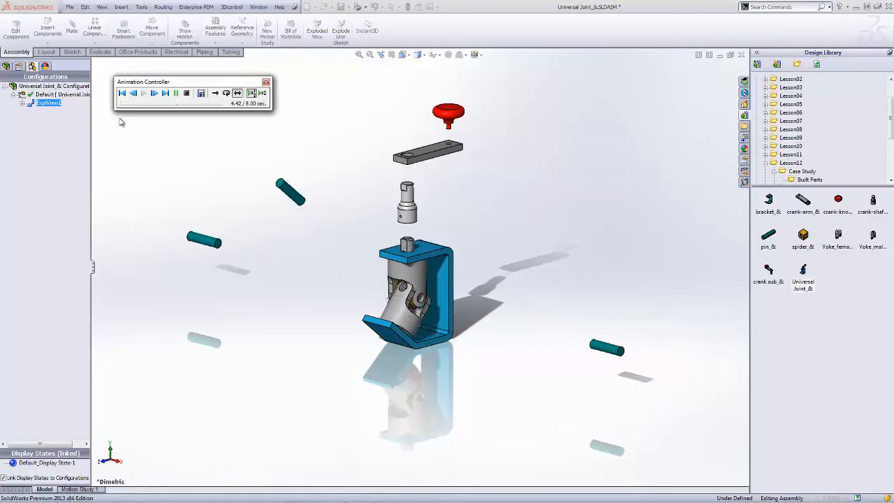
pyautogui.click(143, 93)
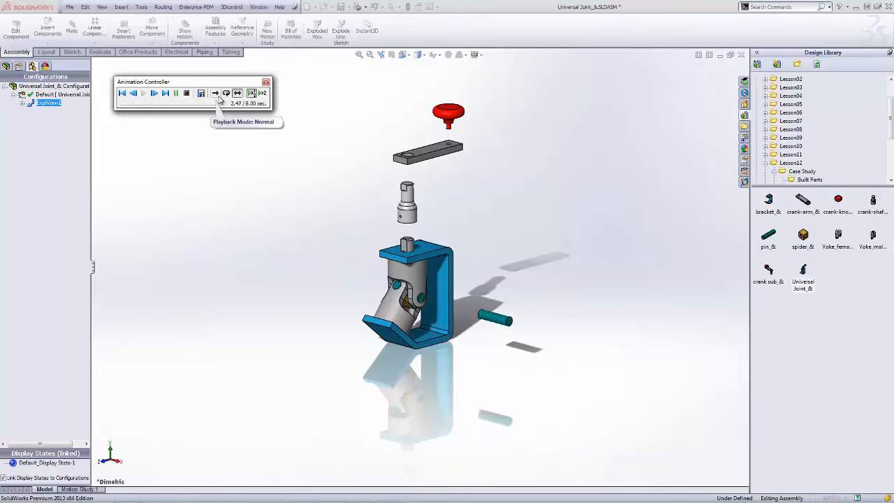
pyautogui.click(226, 93)
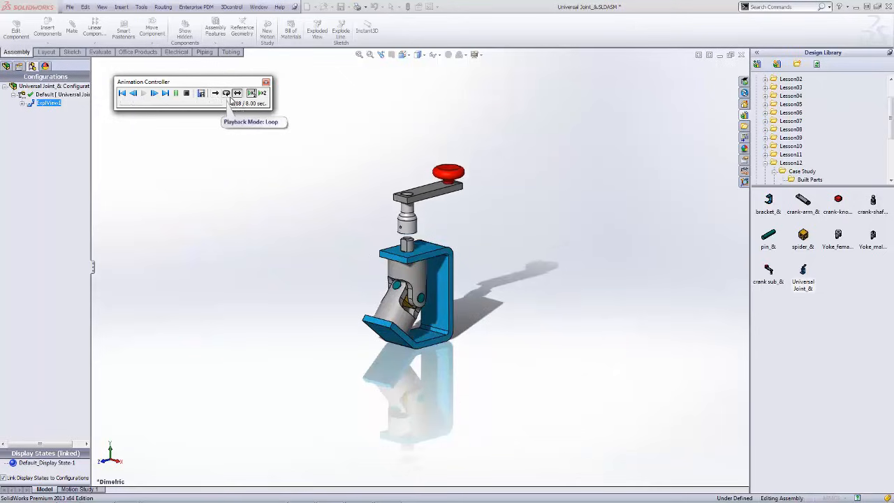
pyautogui.click(238, 92)
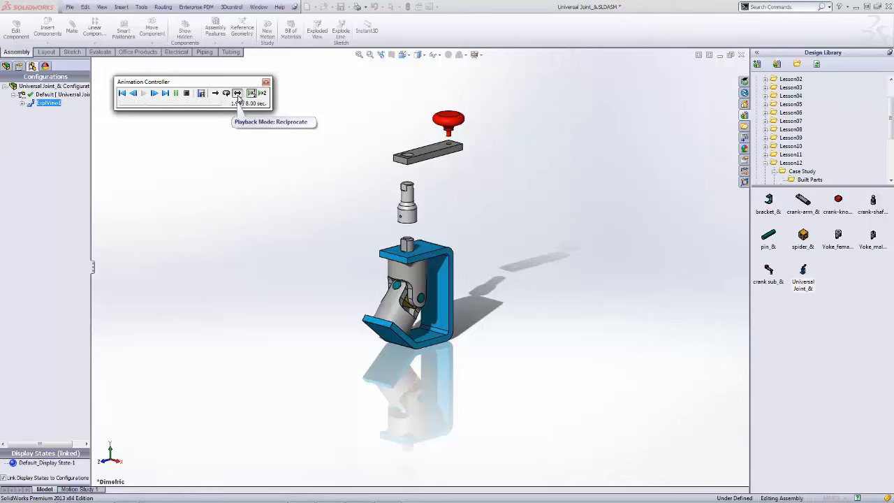
# - Replay the animation at fast speed and normal speed, ending on the assembled model
pyautogui.click(154, 92)
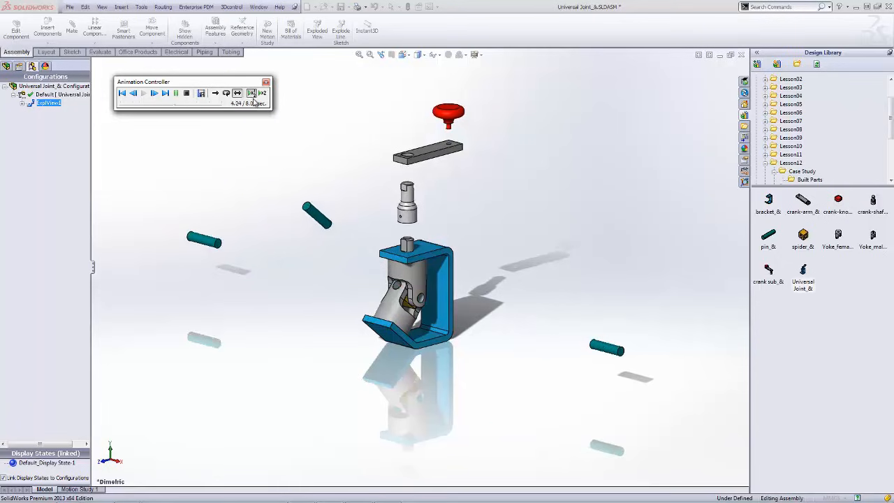
pyautogui.click(153, 92)
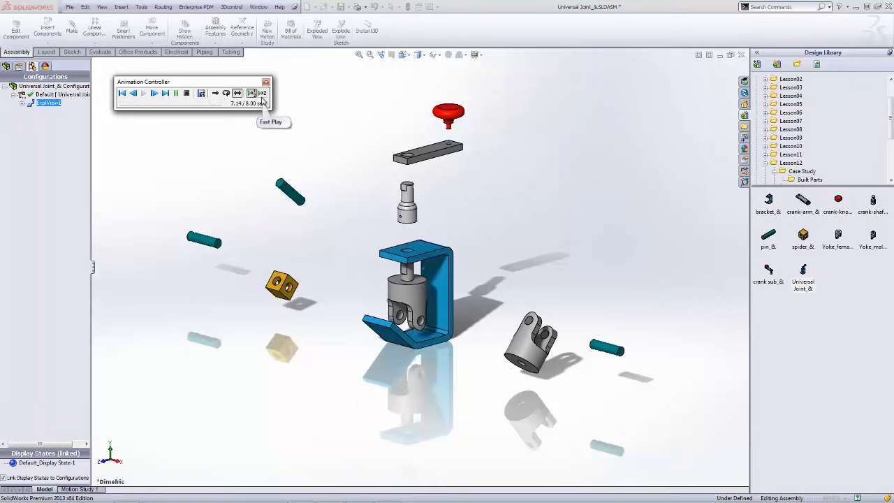
pyautogui.click(143, 92)
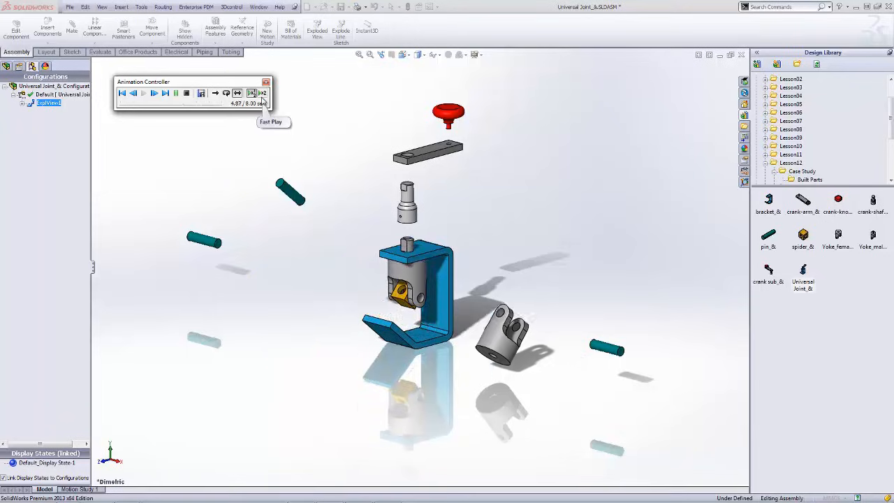
pyautogui.click(142, 92)
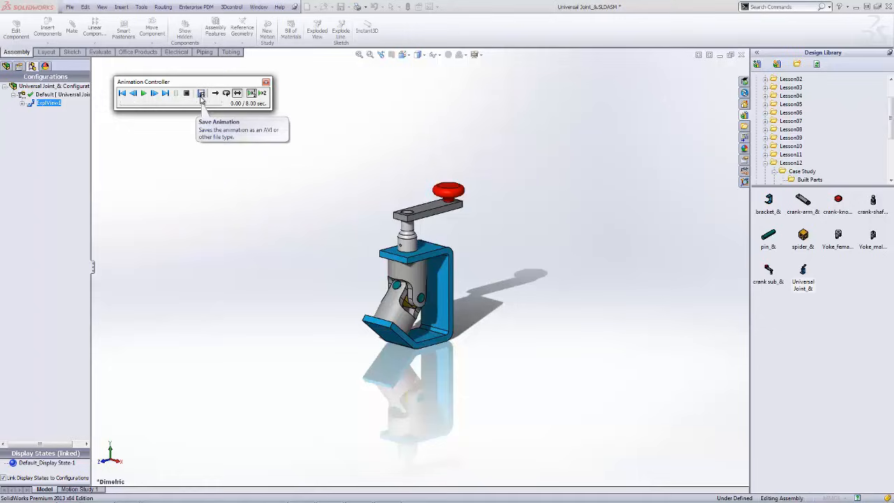
# - Review the Save Animation to File options for AVI output, then close the dialog
pyautogui.click(201, 92)
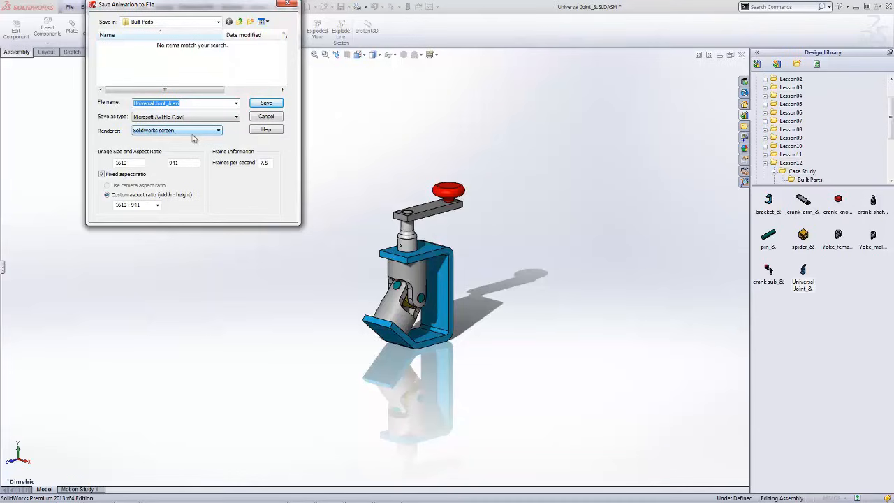
pyautogui.moveTo(243, 171)
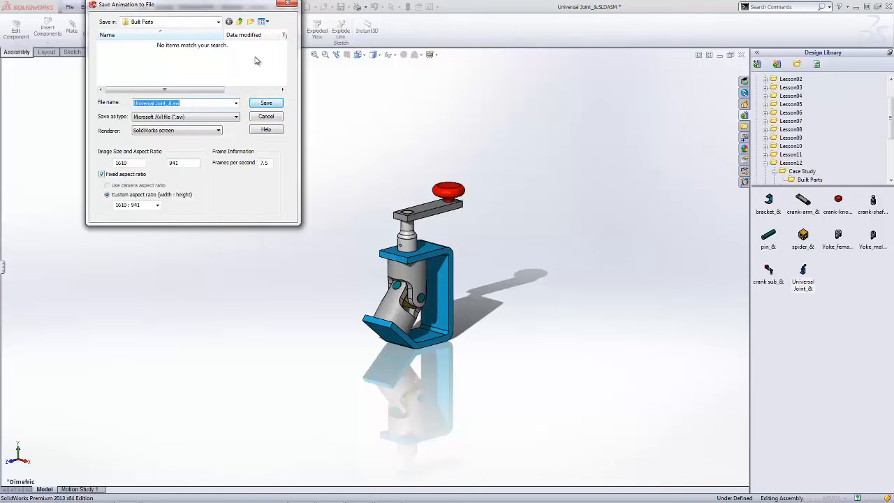
pyautogui.click(265, 103)
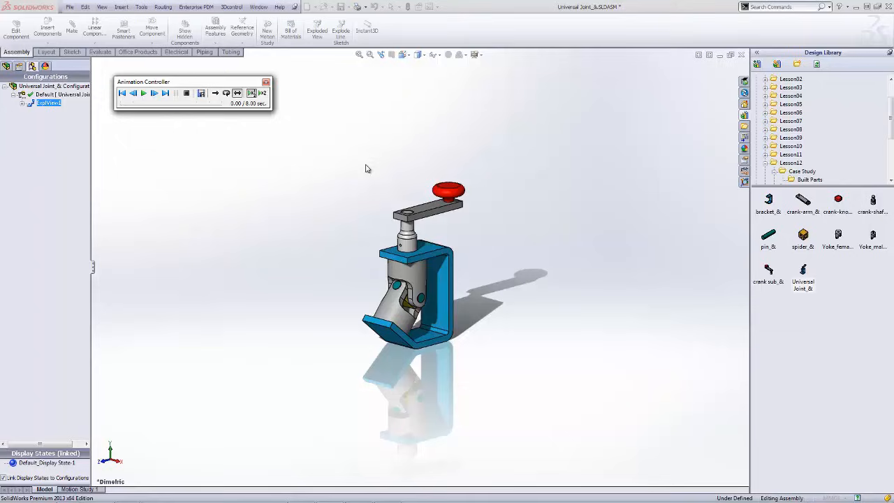